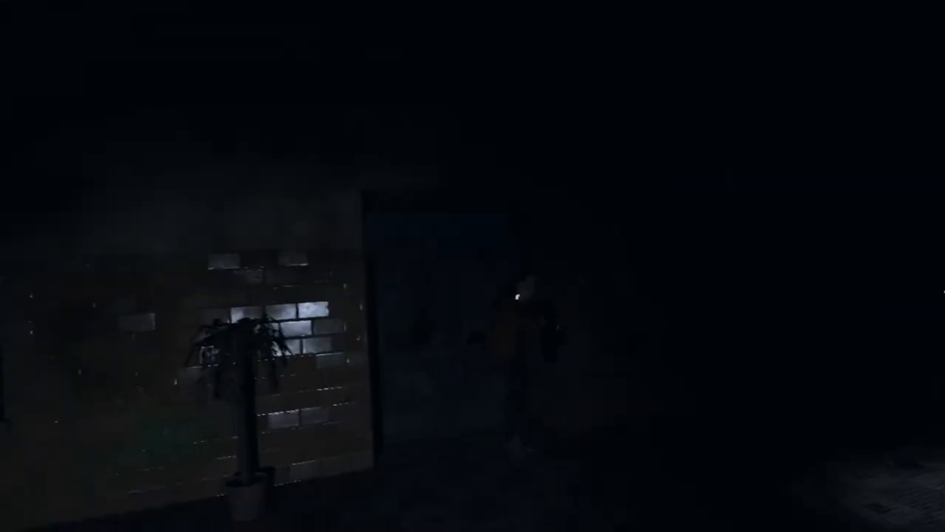
mouse_move(473, 266)
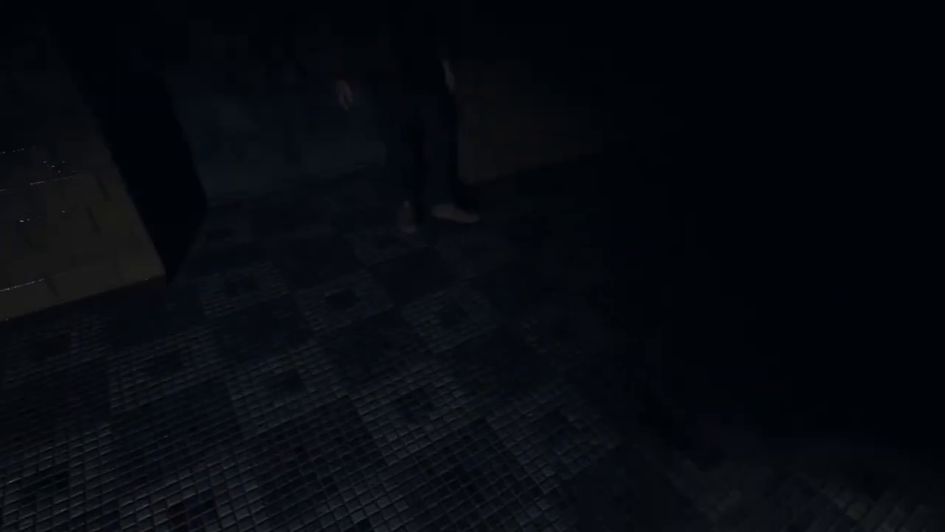